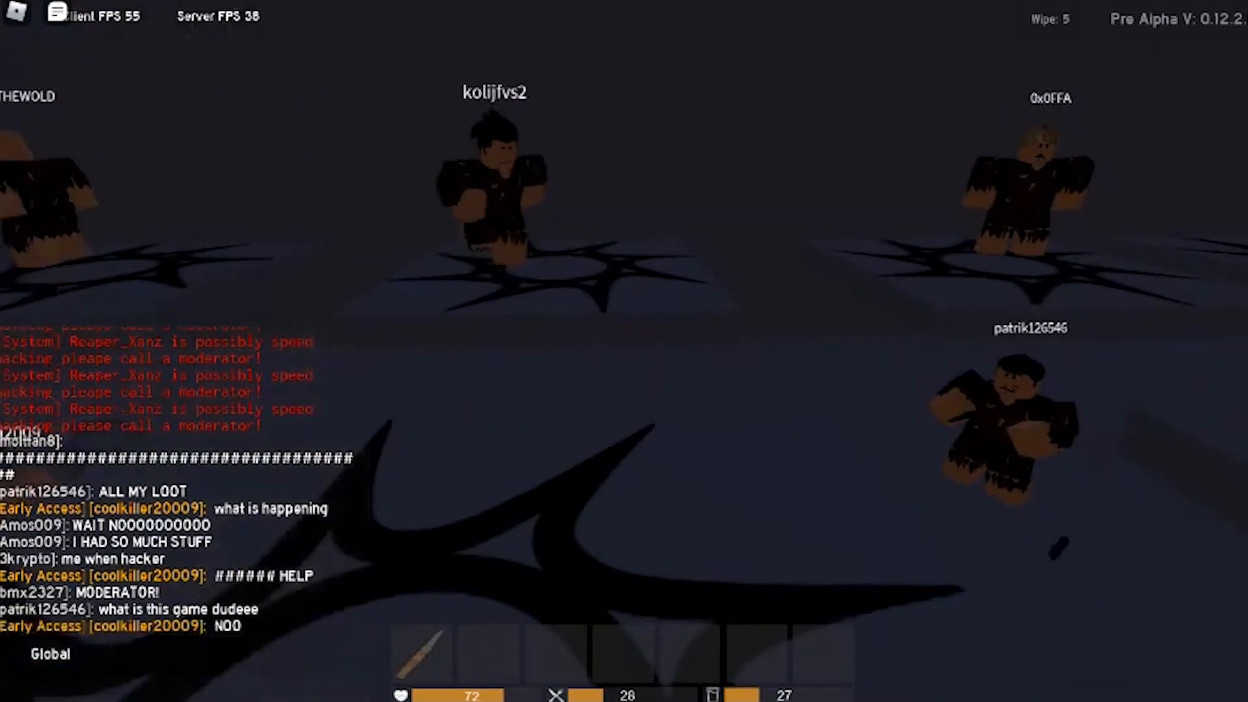
Step: Check the inventory and backpack, then bring up the crafting menu listing all craftable categories
{"action": "key", "text": "Tab"}
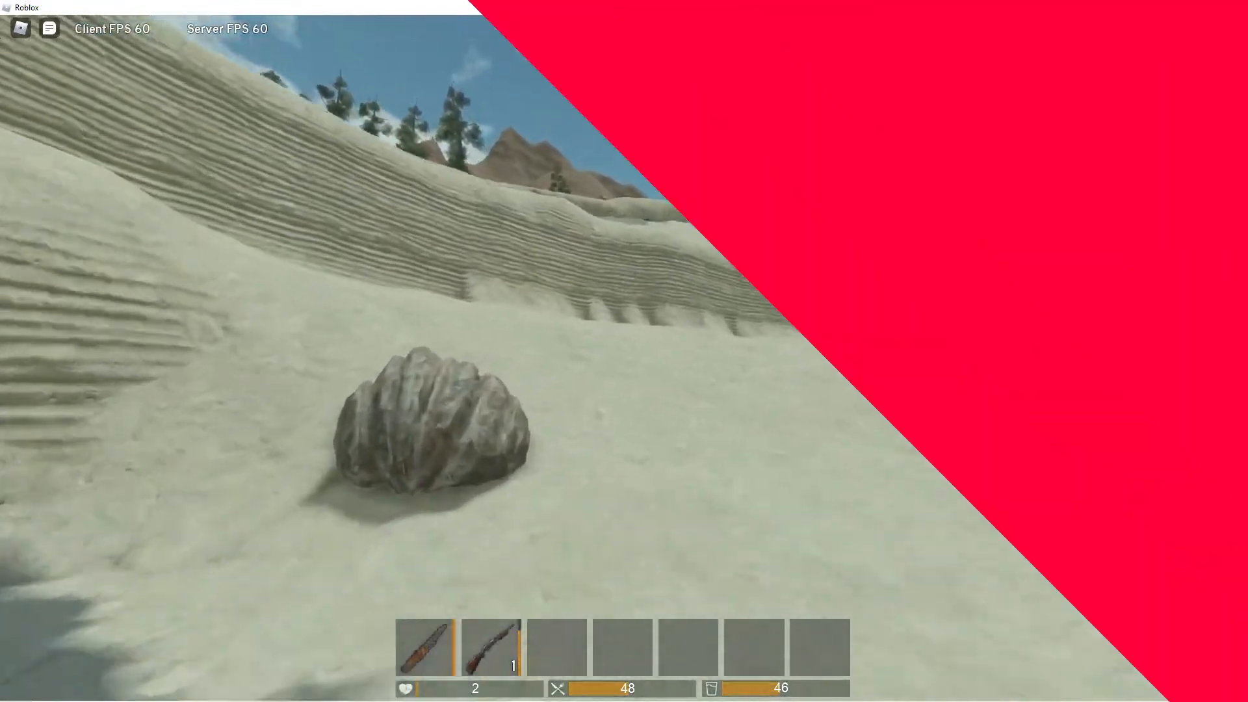
{"action": "key", "text": "tab"}
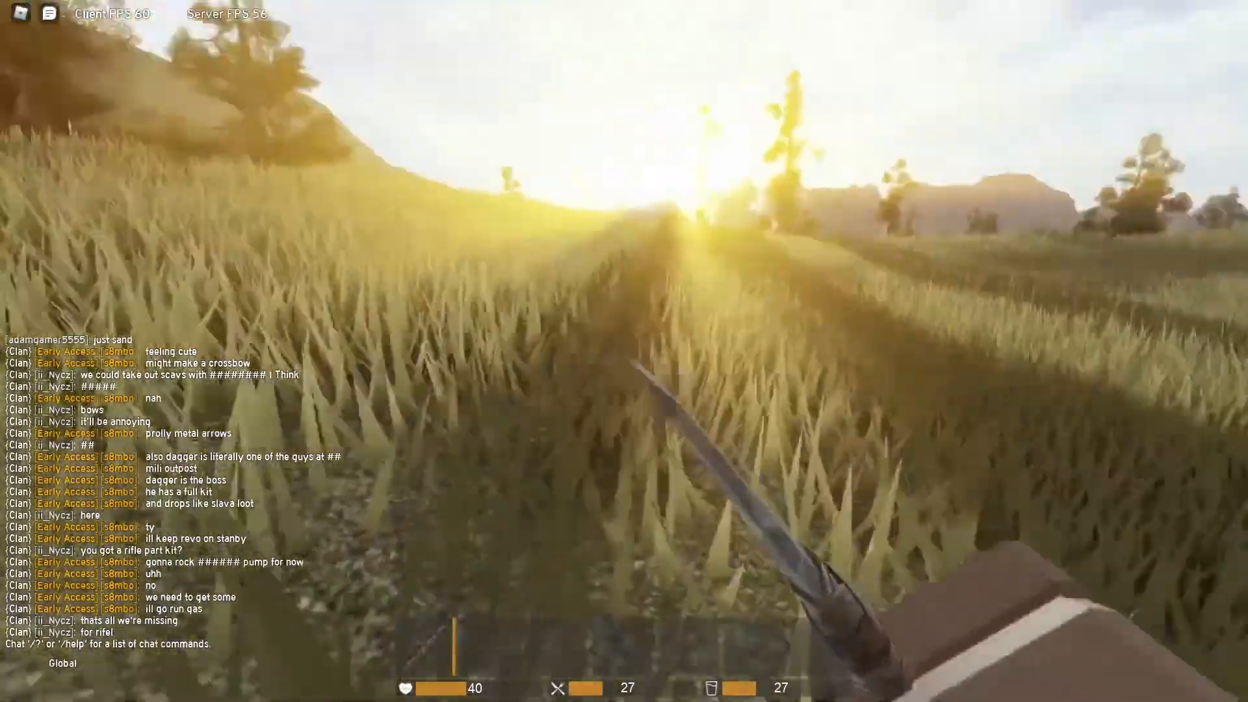
{"action": "key", "text": "tab"}
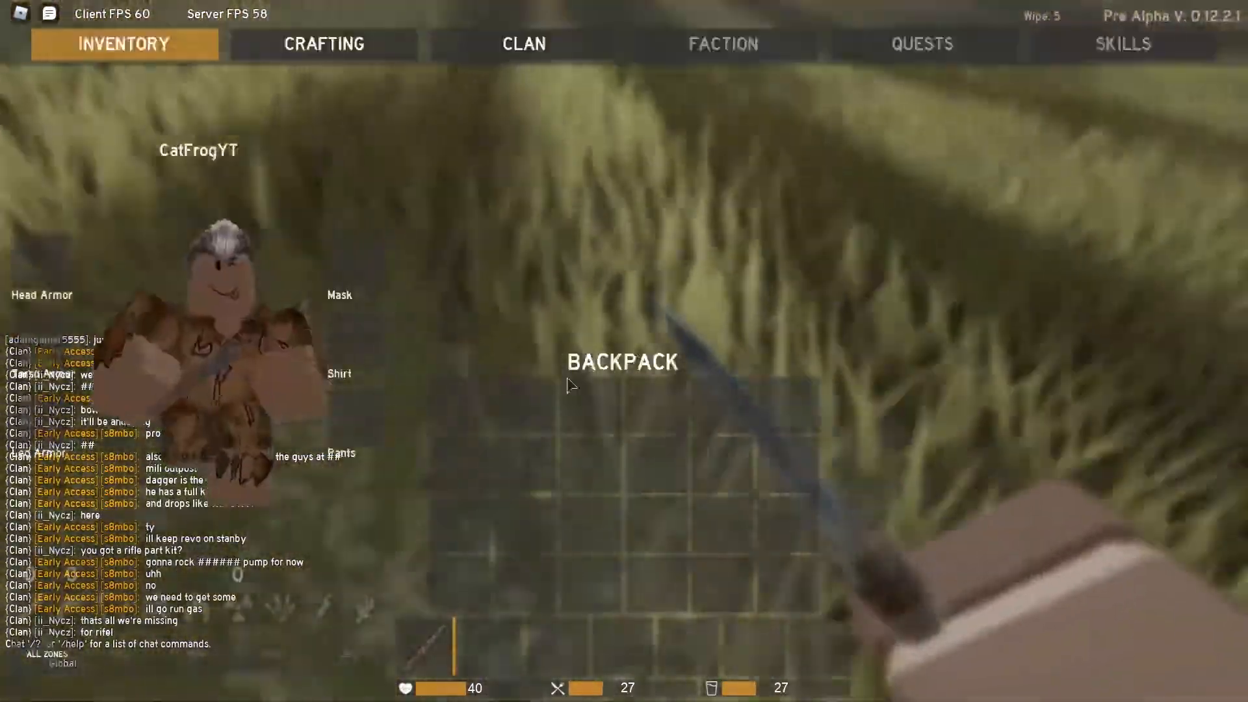
{"action": "key", "text": "Tab"}
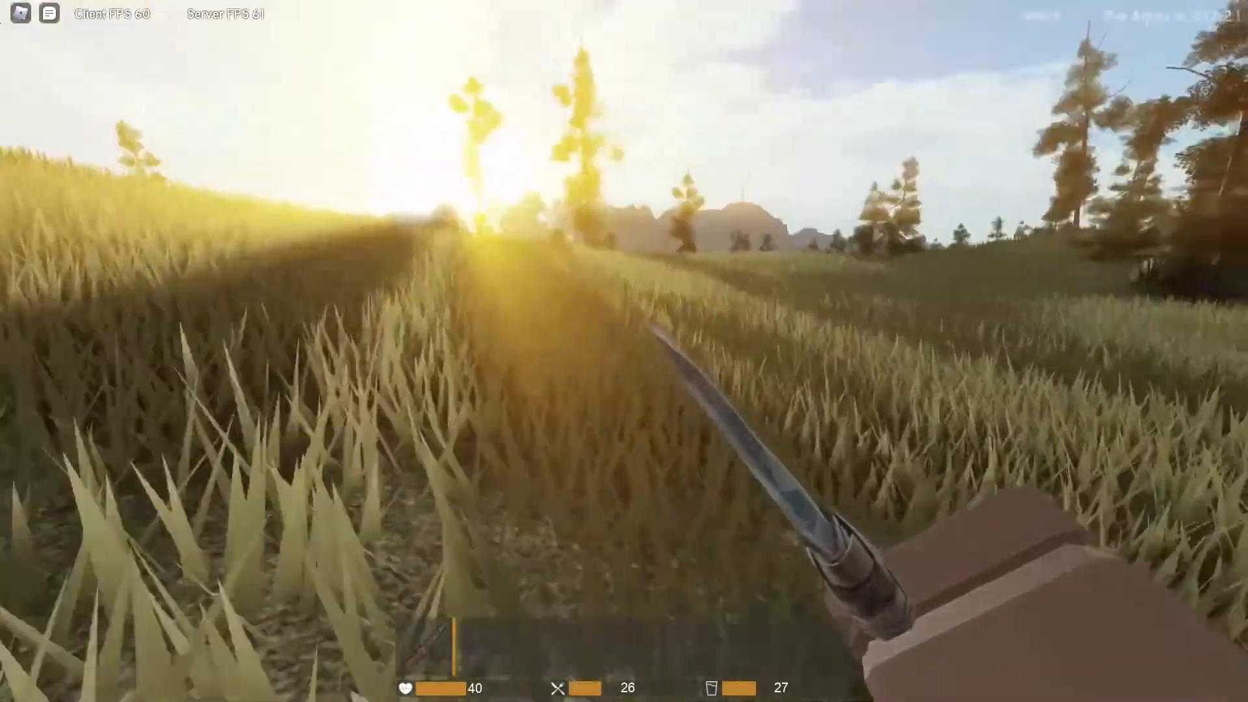
{"action": "key", "text": "tab"}
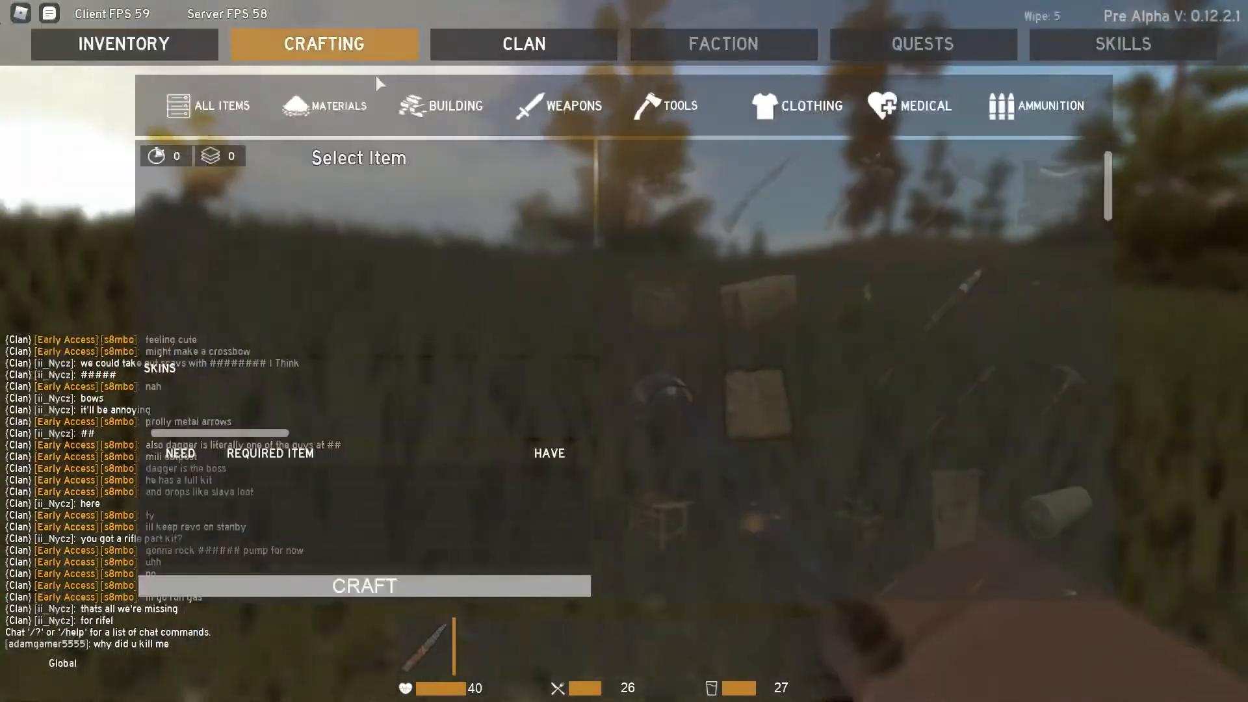